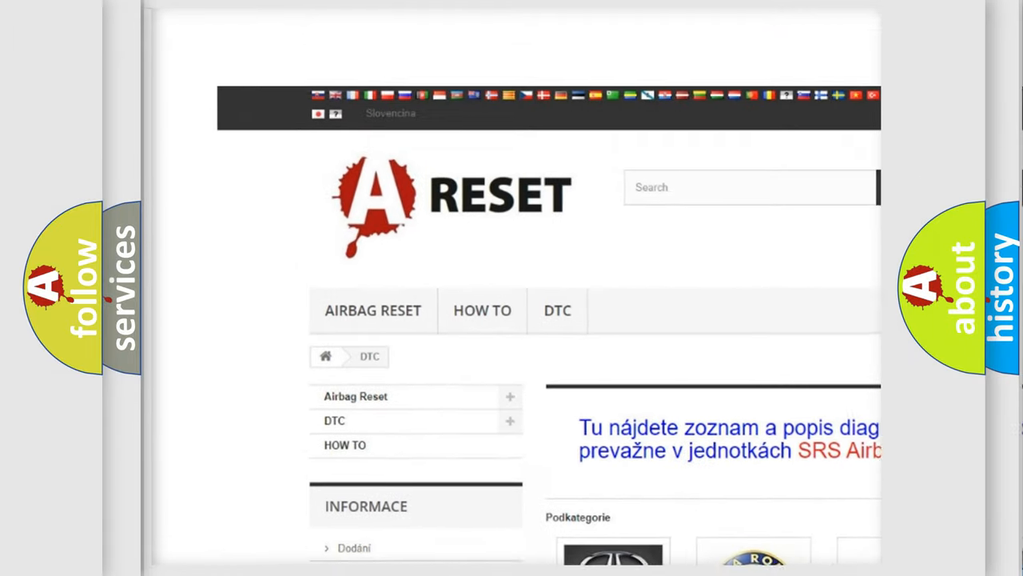
Step: Choose JEEP DTC from the brand catalog and browse its list of trouble codes
scroll("down", 3)
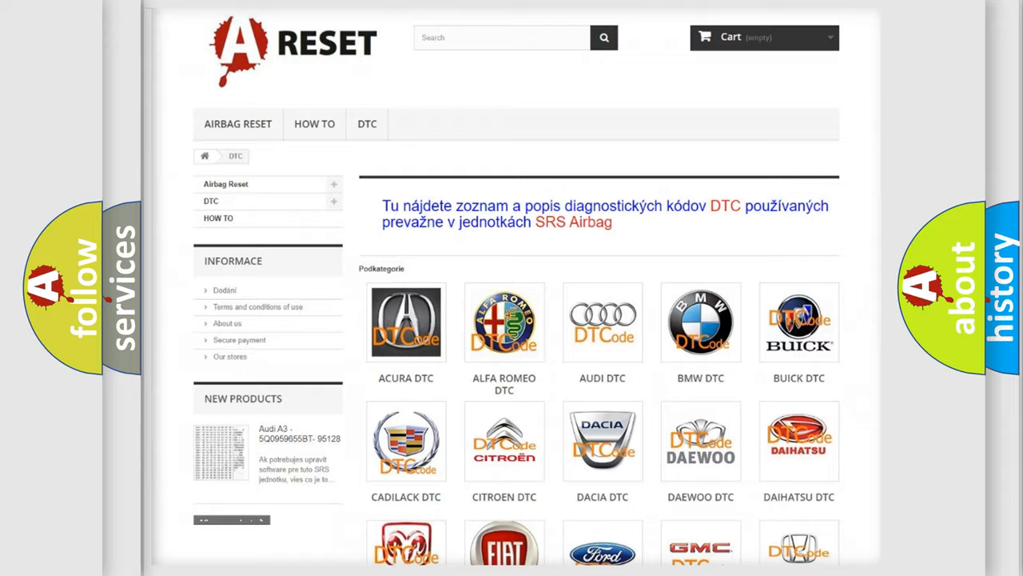
scroll("down", 3)
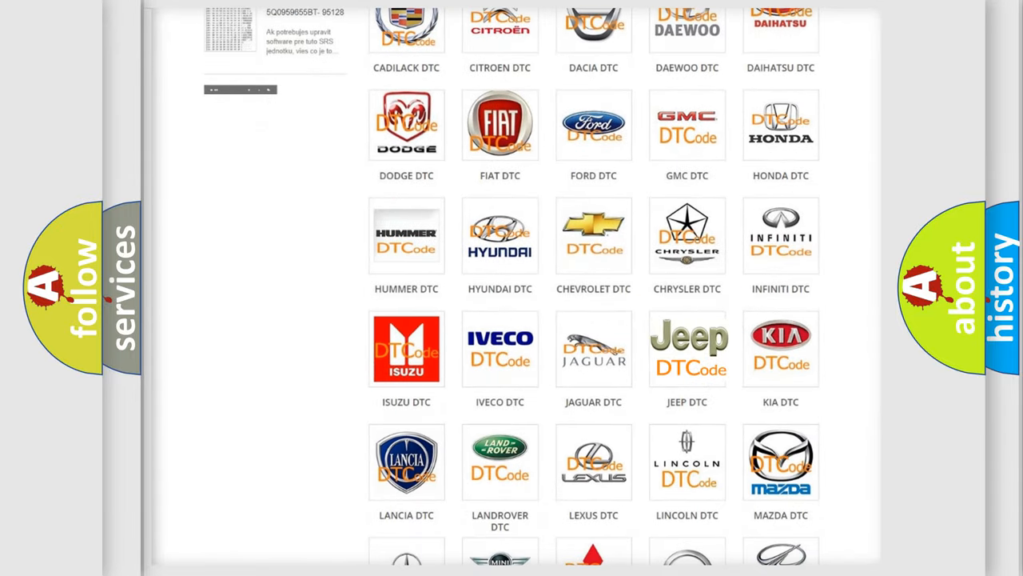
left_click(688, 349)
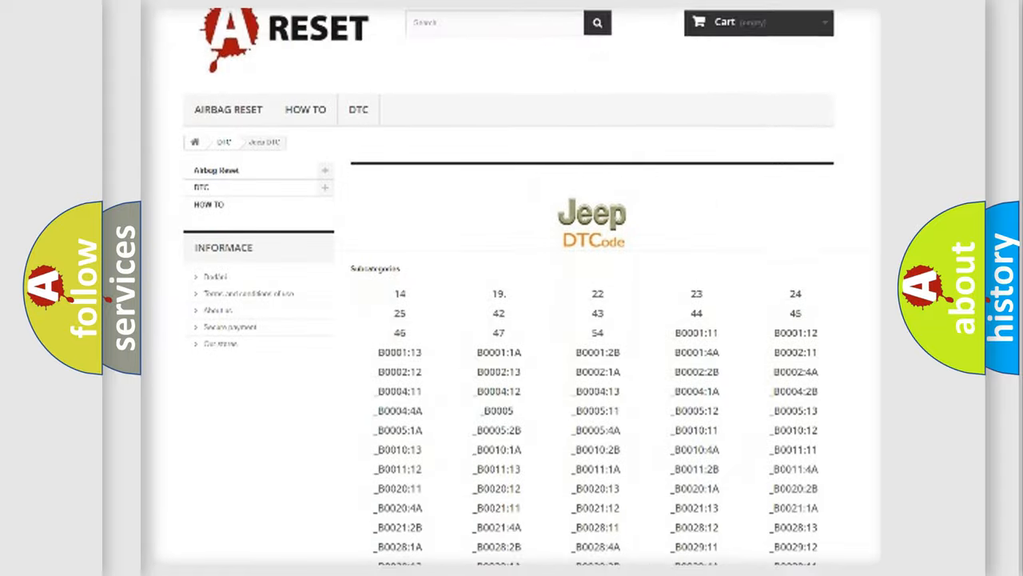
scroll("down", 3)
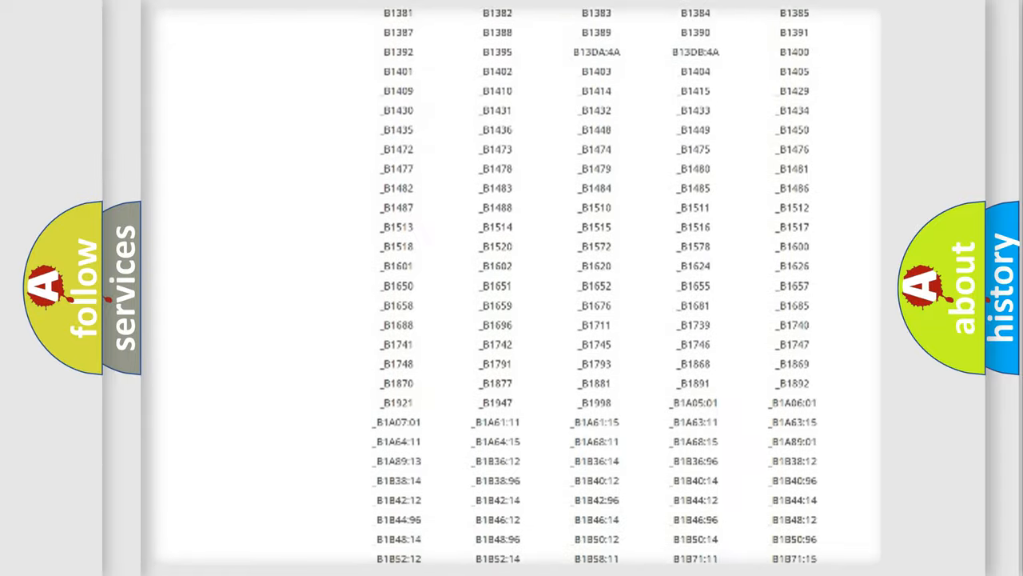